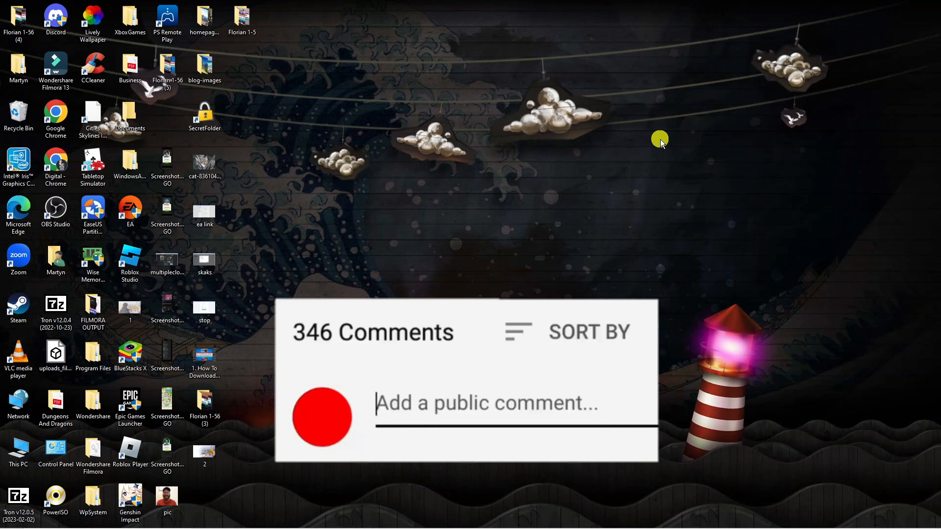
Type 'Great vid!', hide then re-show desktop icons via View, and open the EA shortcut's Properties.
type("Great vid!")
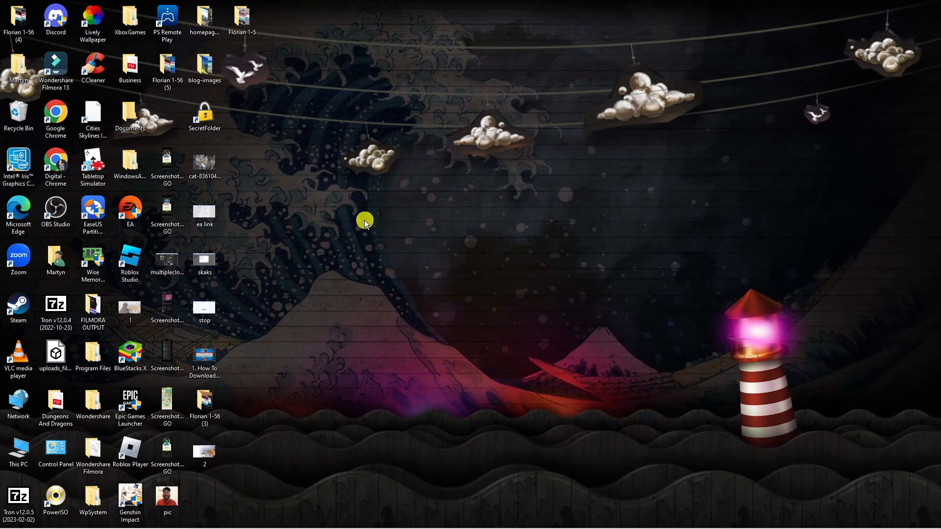
mouse_move(419, 258)
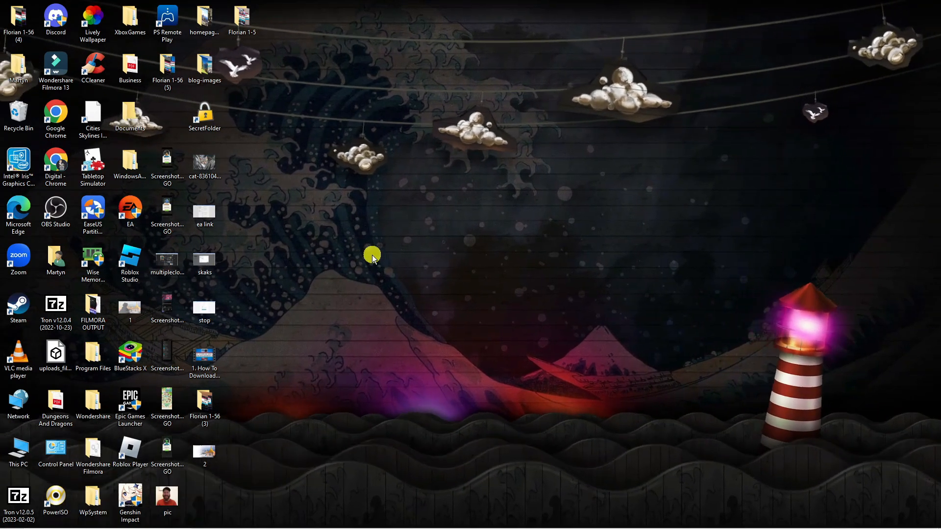
mouse_move(403, 235)
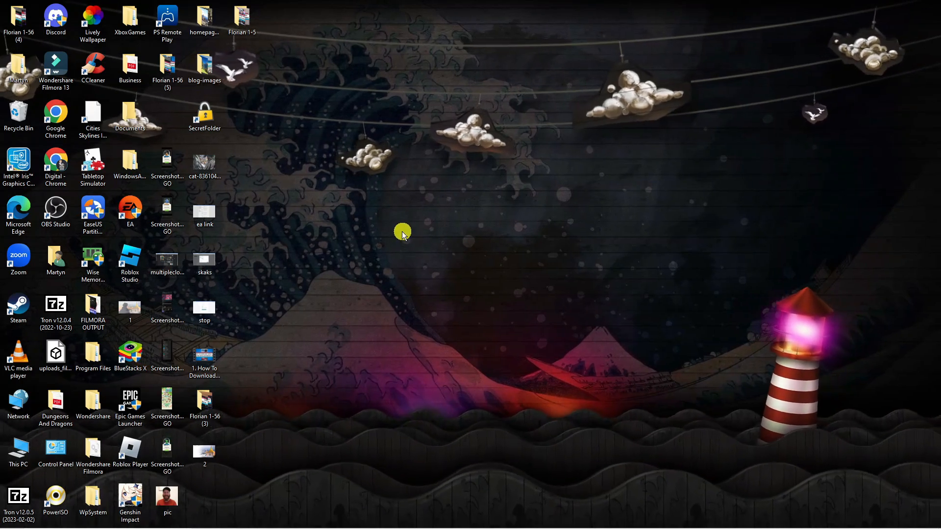
right_click(403, 235)
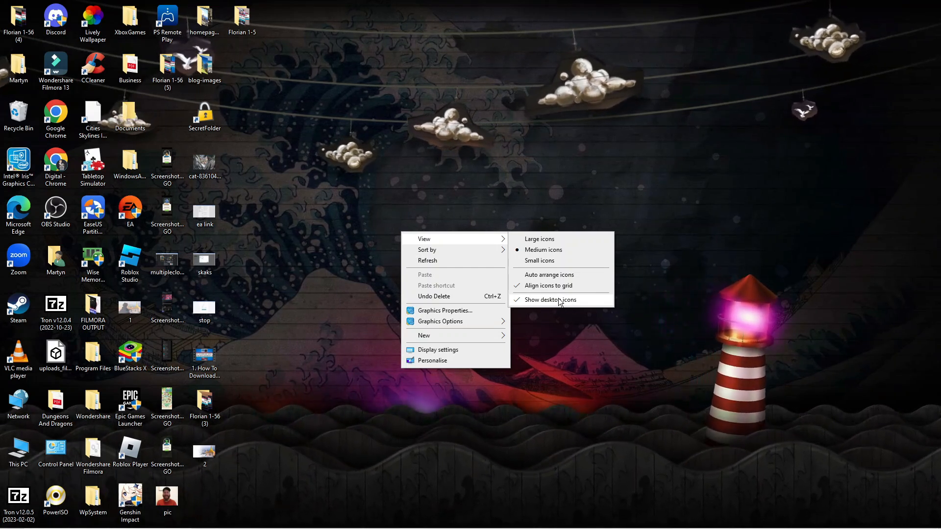
left_click(551, 300)
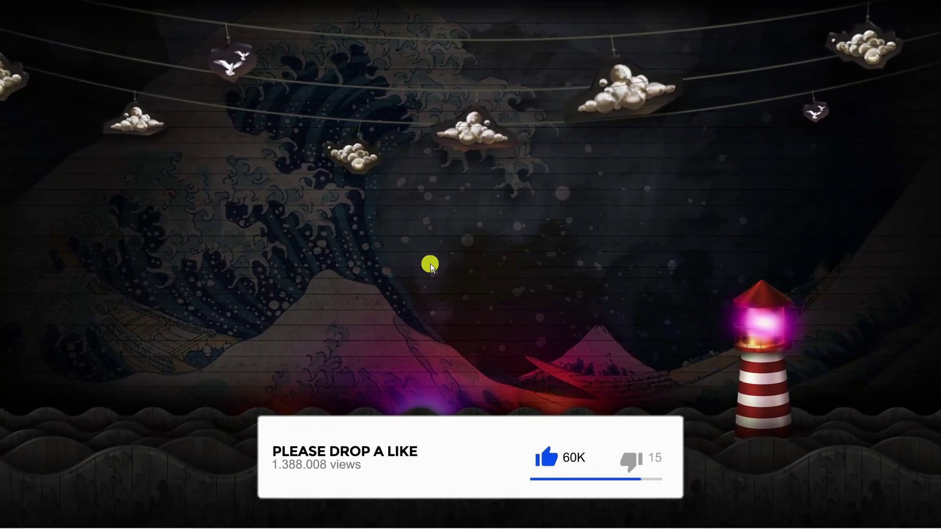
right_click(430, 264)
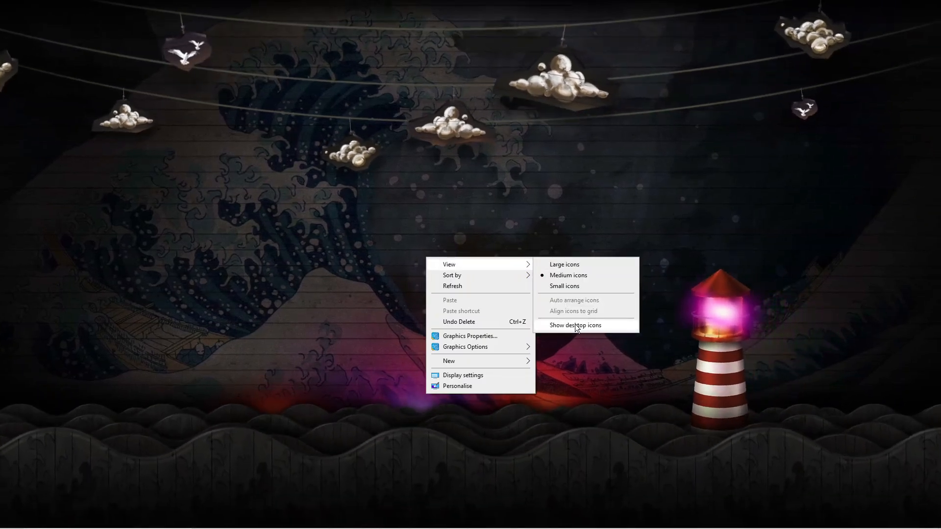
left_click(576, 324)
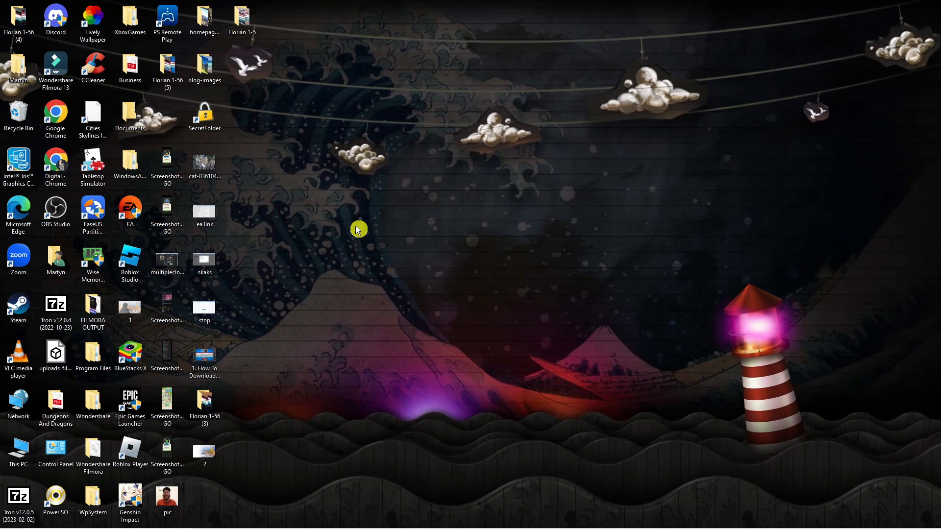
mouse_move(301, 229)
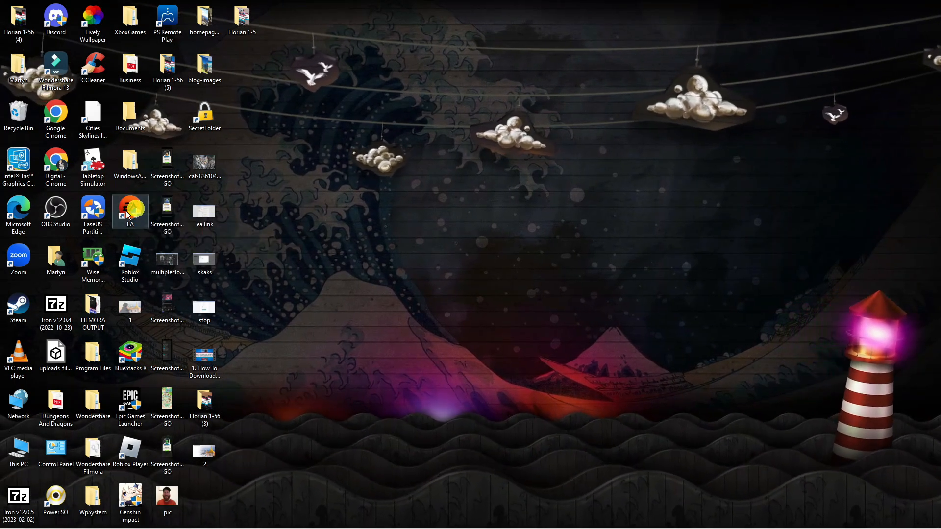
mouse_move(135, 212)
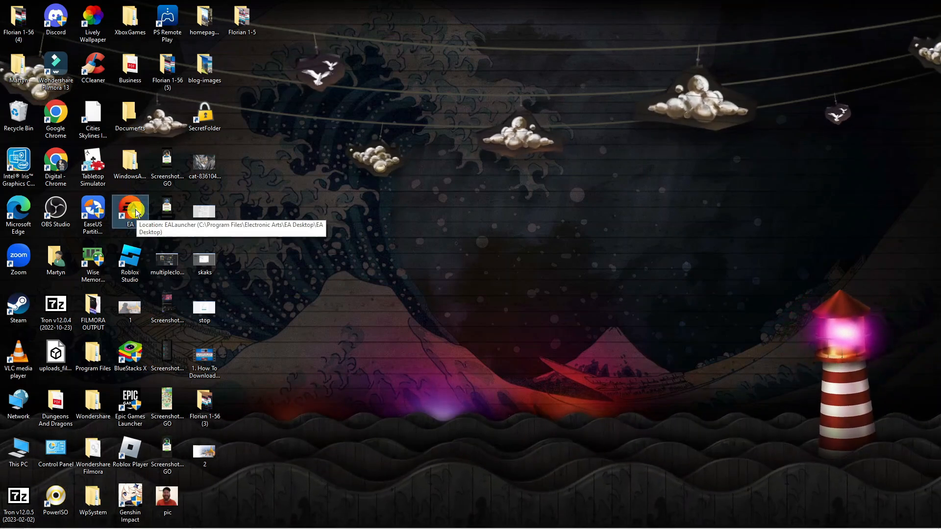
right_click(130, 209)
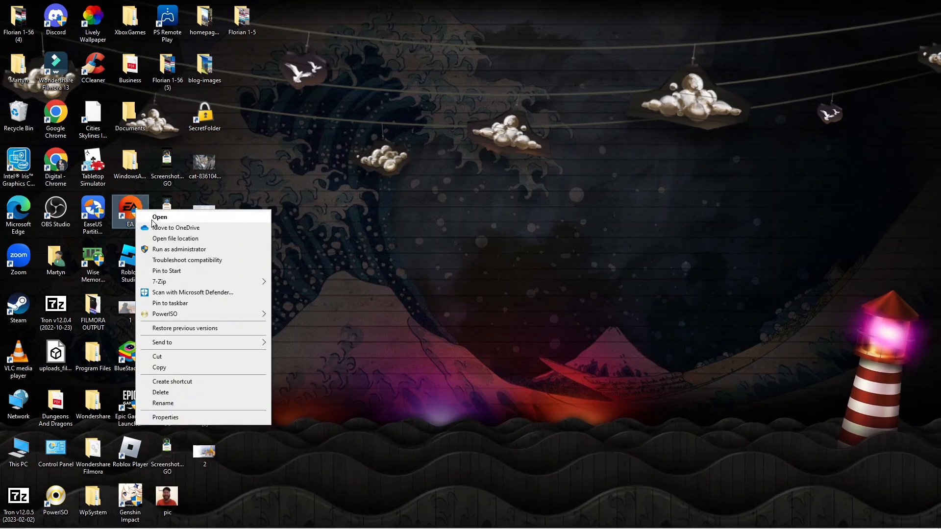
mouse_move(191, 417)
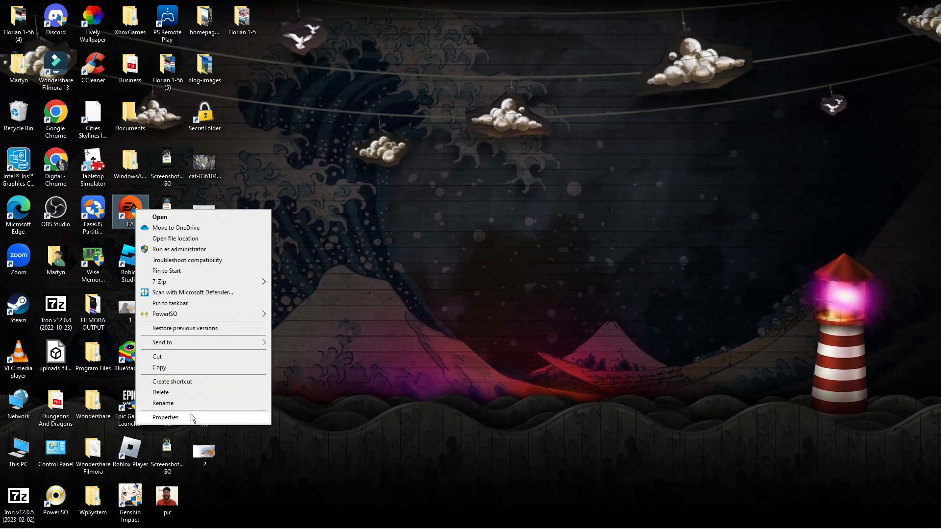
left_click(164, 417)
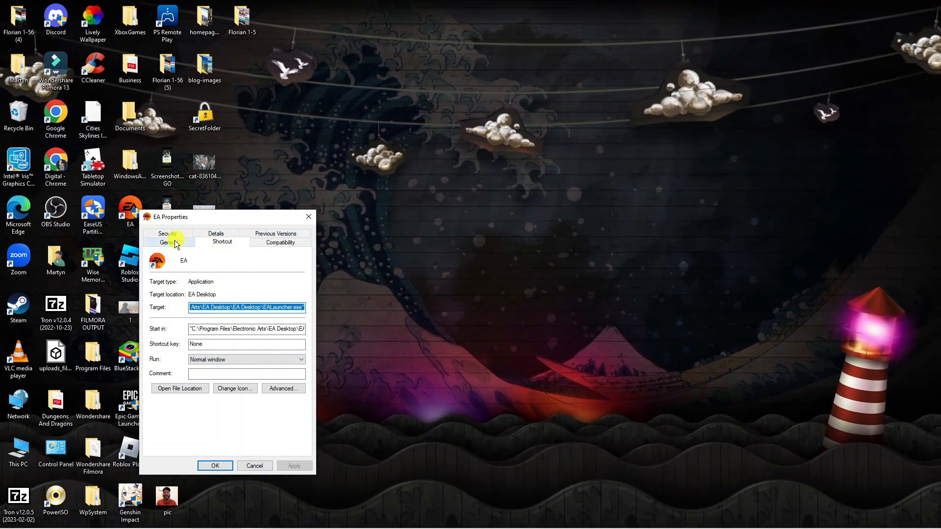
Mark the EA shortcut Hidden under General, apply it and continue past the Access Denied prompt.
left_click(169, 243)
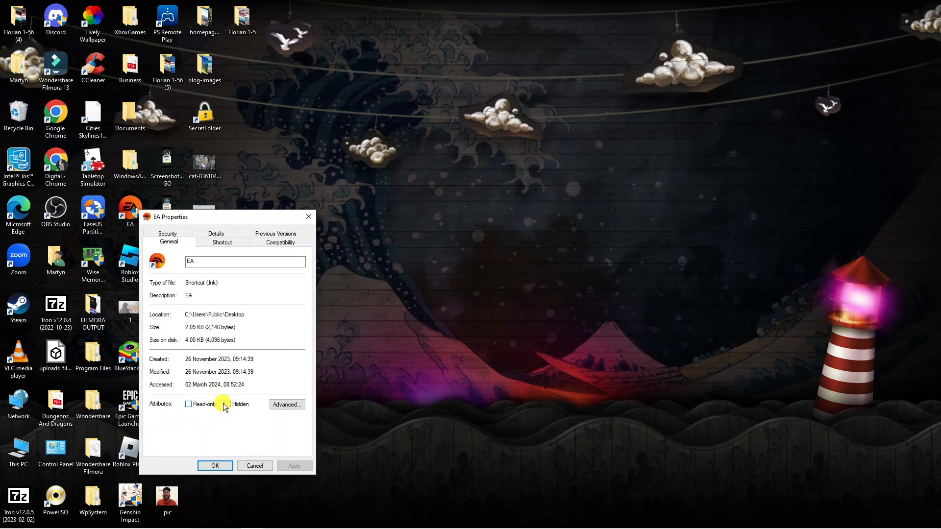
left_click(227, 404)
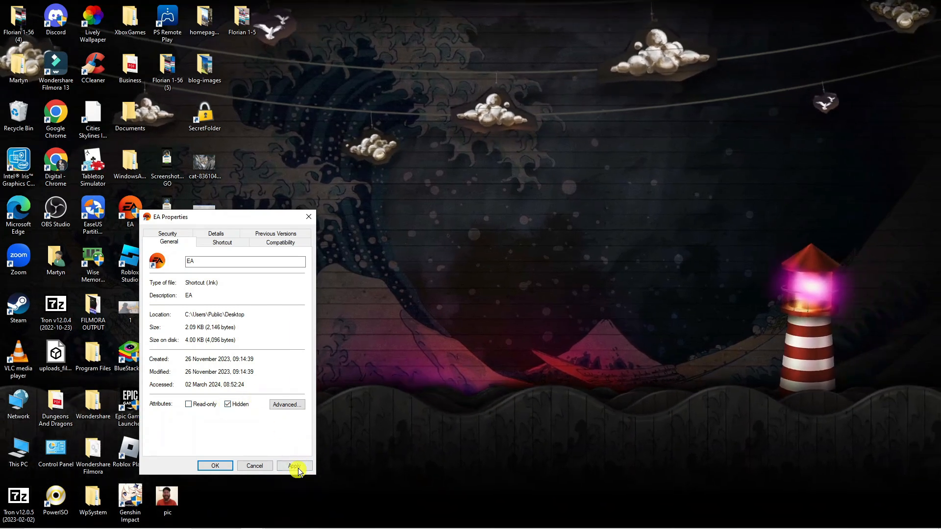
left_click(294, 466)
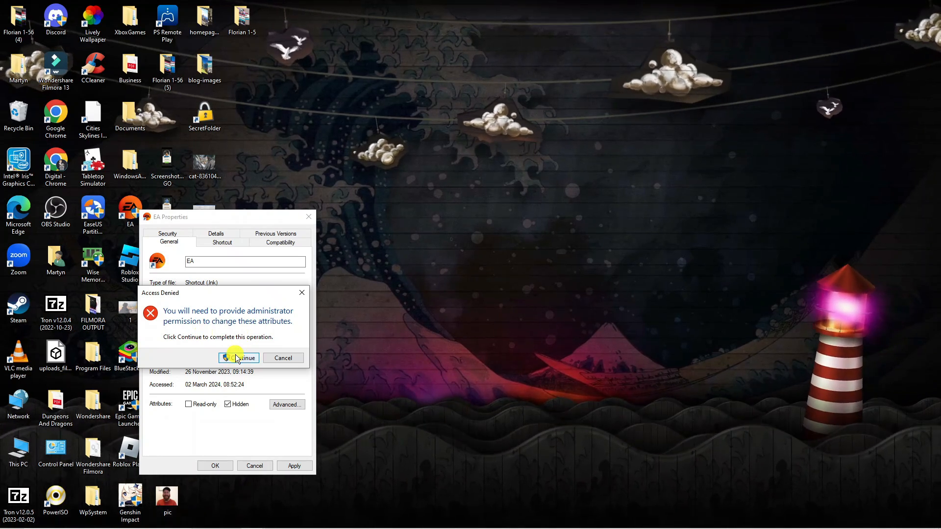
left_click(238, 358)
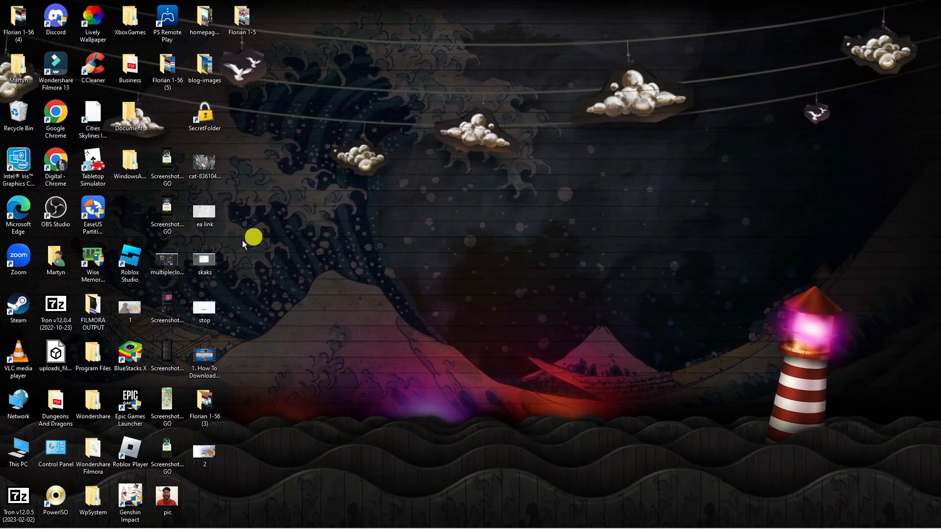
mouse_move(312, 255)
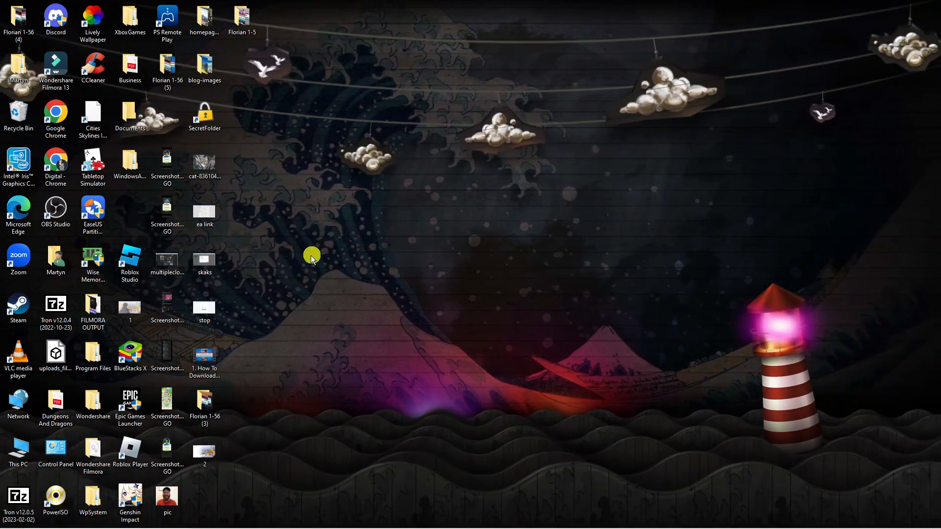
Search 'file' to launch File Explorer and turn on Hidden items under View.
left_click(108, 520)
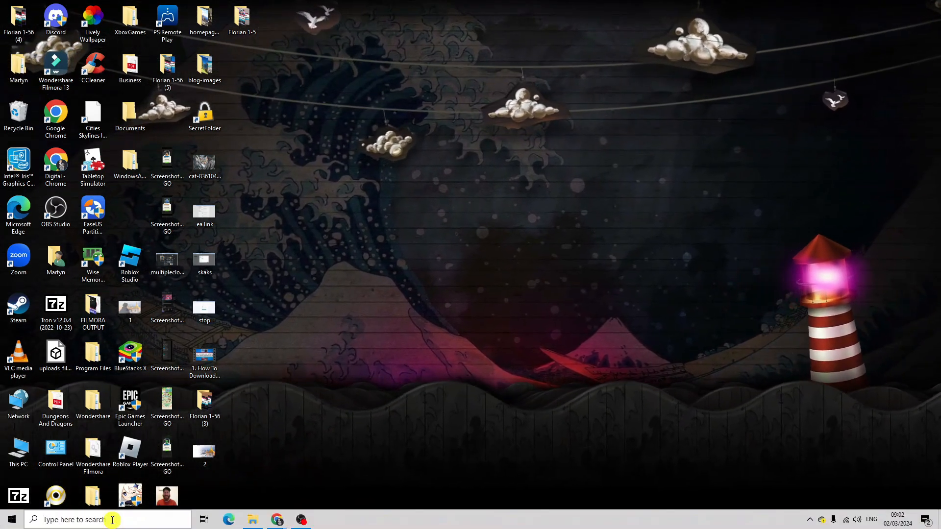
type("file explorer")
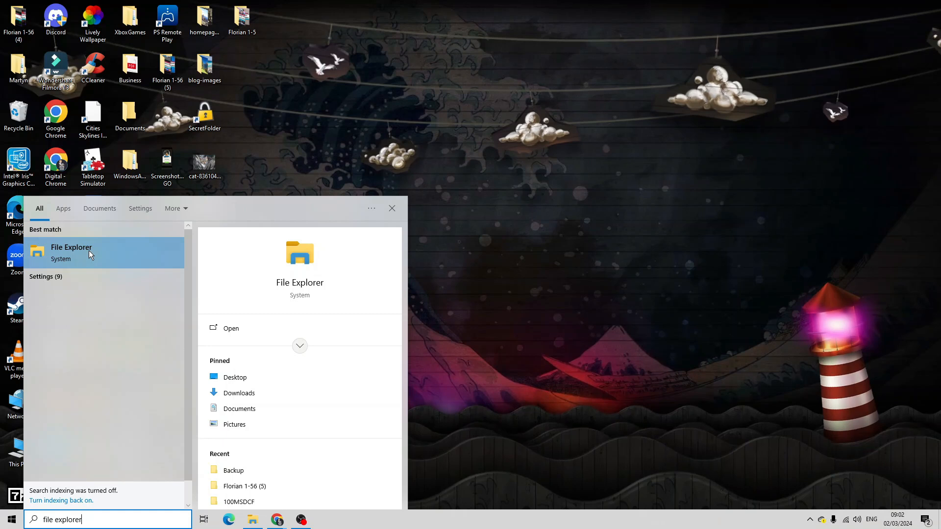
left_click(71, 253)
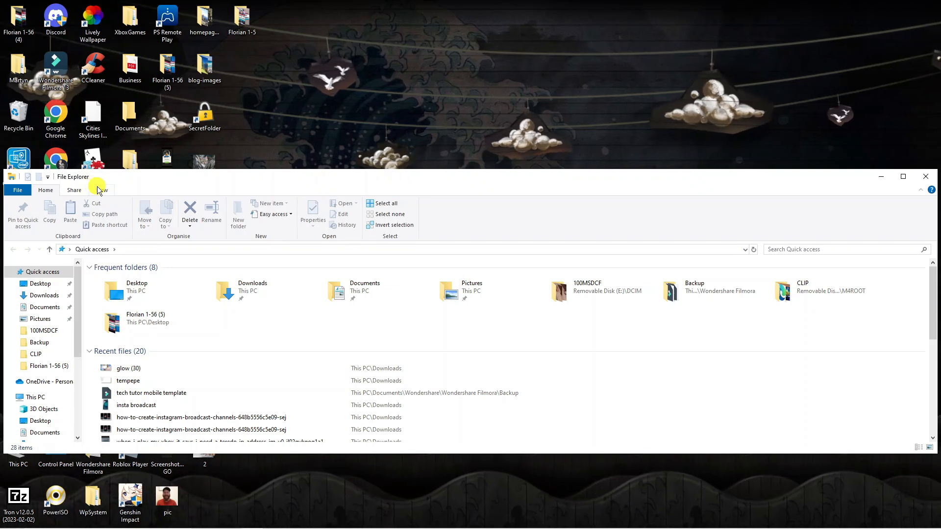
left_click(101, 190)
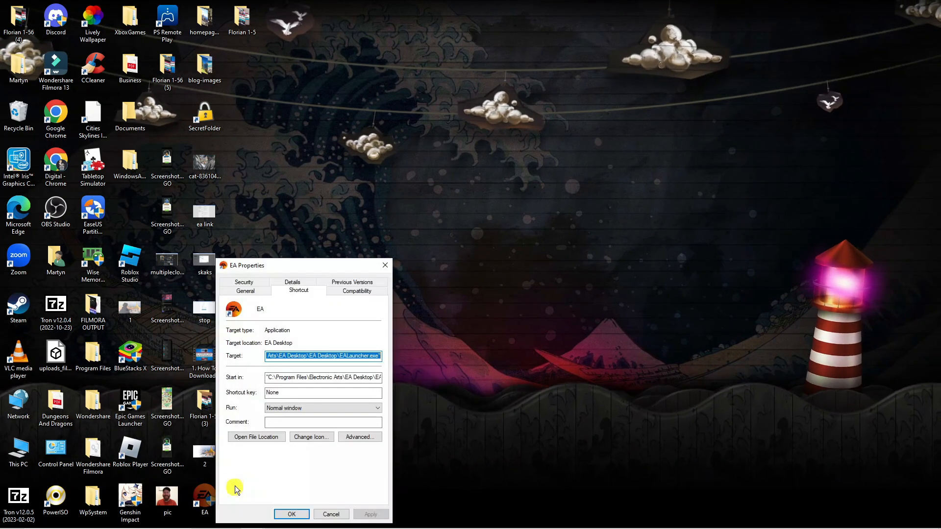
Untick Hidden on the EA shortcut's General details and confirm with OK.
left_click(245, 290)
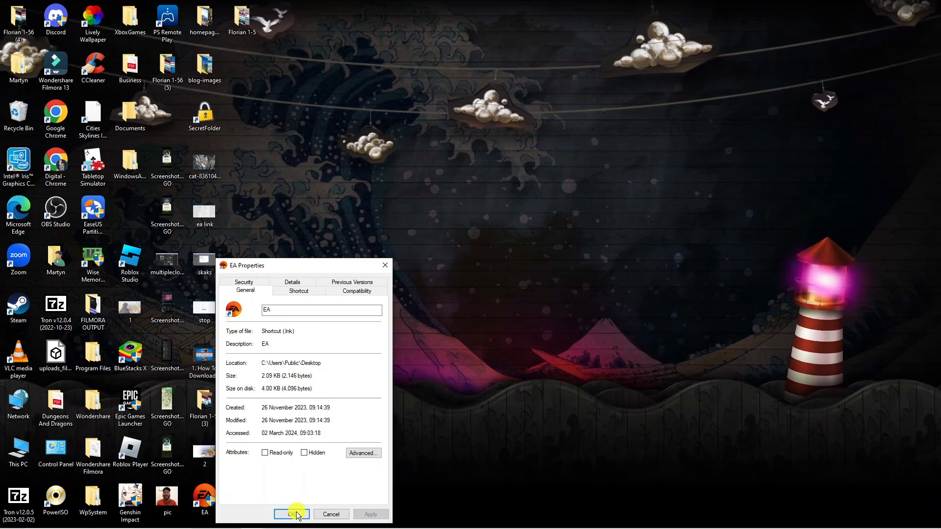
left_click(291, 514)
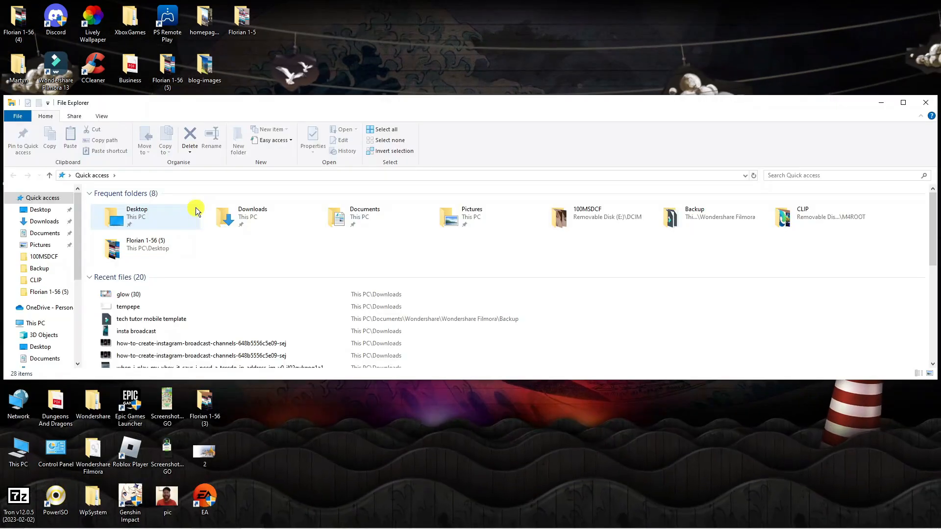
Display File Explorer's View ribbon options, Hidden items still ticked.
left_click(101, 116)
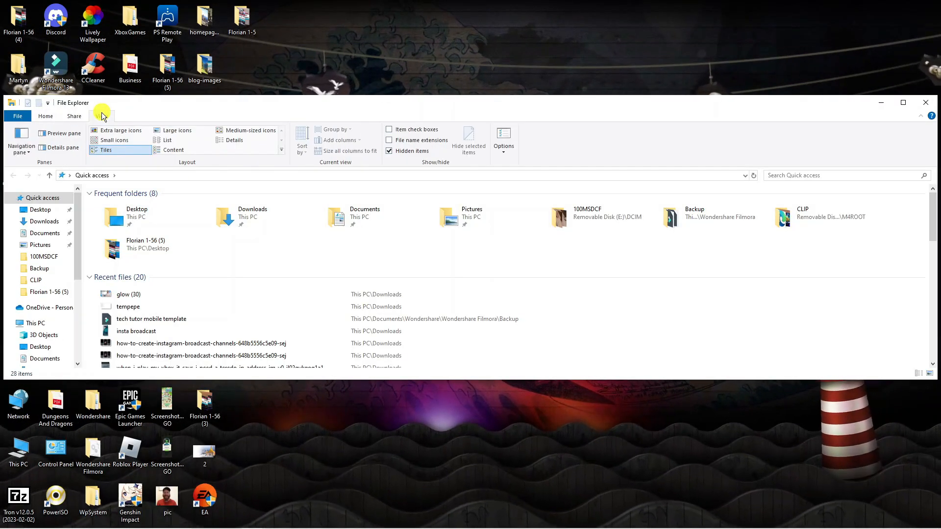